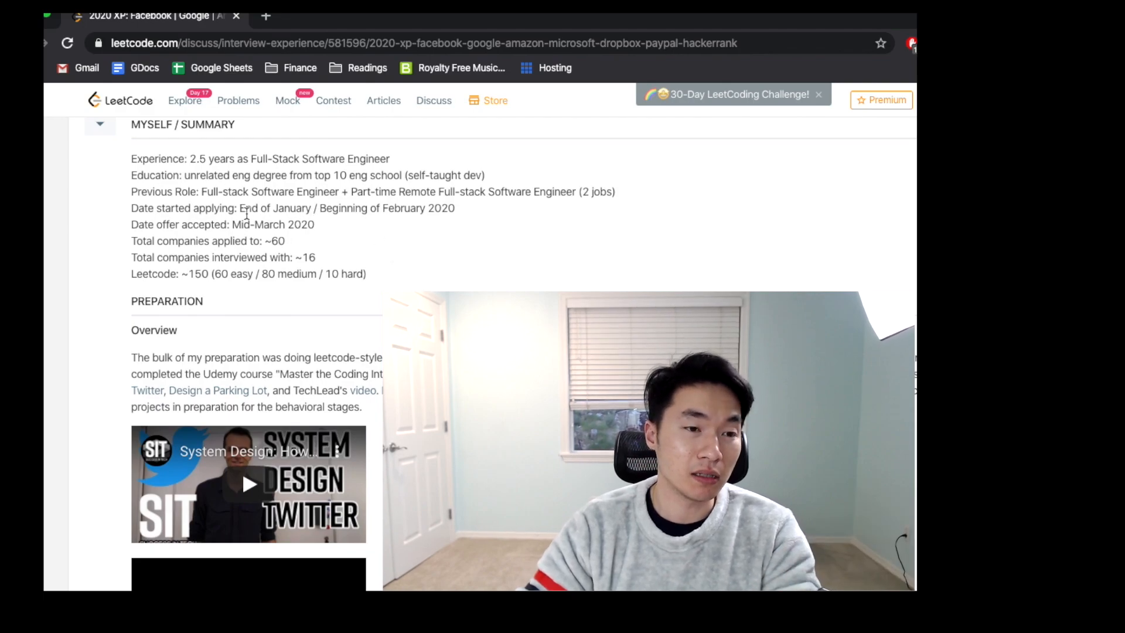
Scroll from the Summary to the Preparation overview and embedded system design videos
scroll(down, 3)
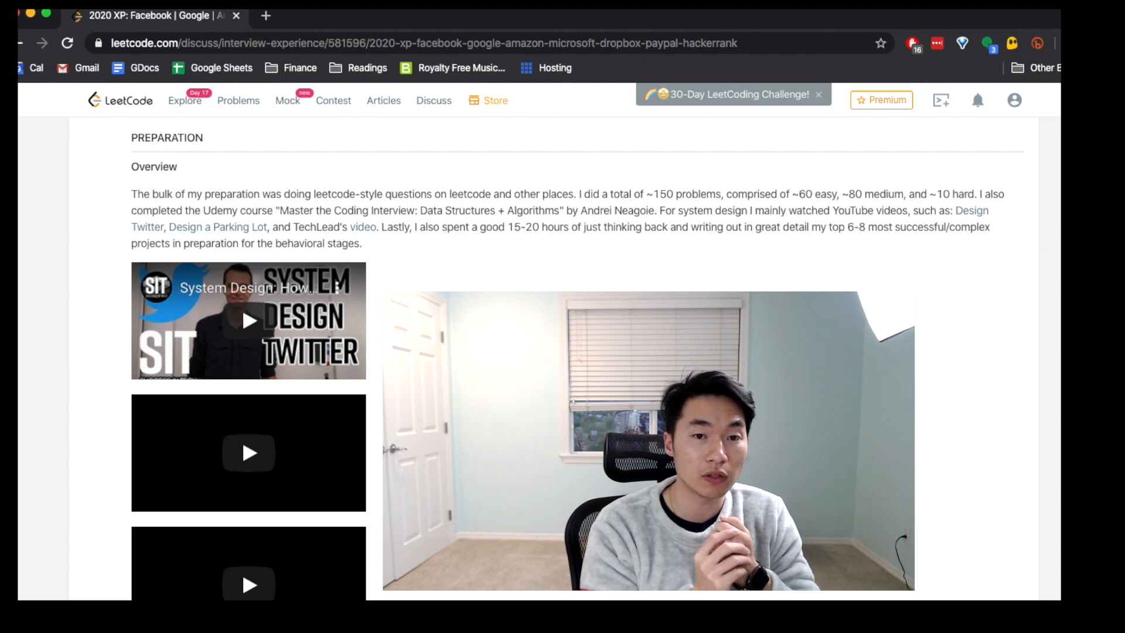
Scroll past the embedded videos and Video Links to The Turning Point section
scroll(down, 3)
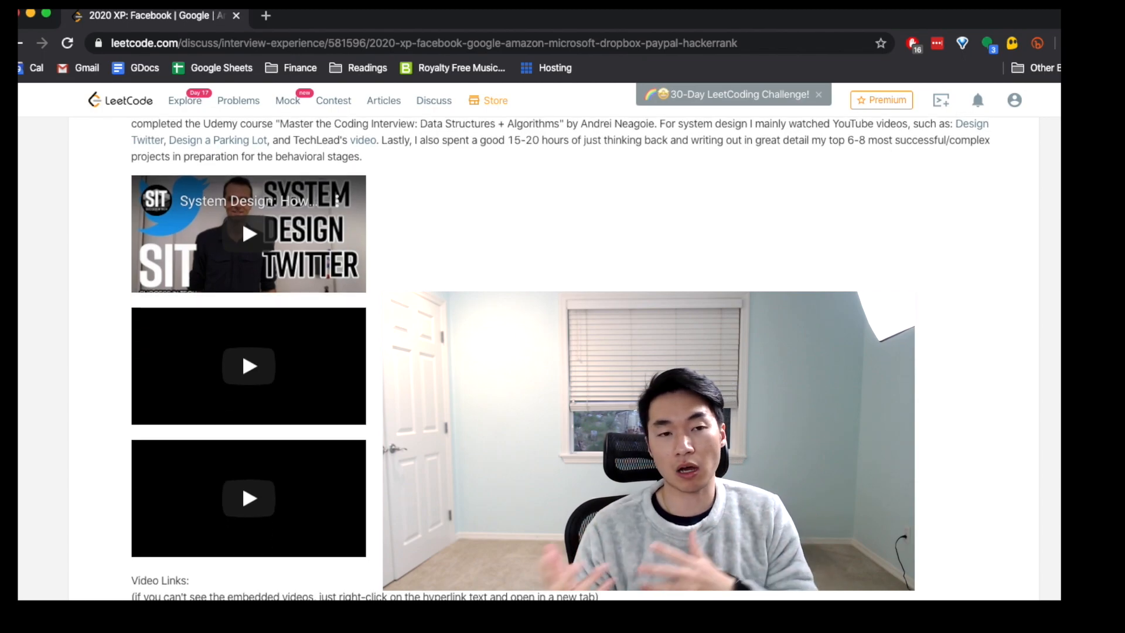
scroll(up, 3)
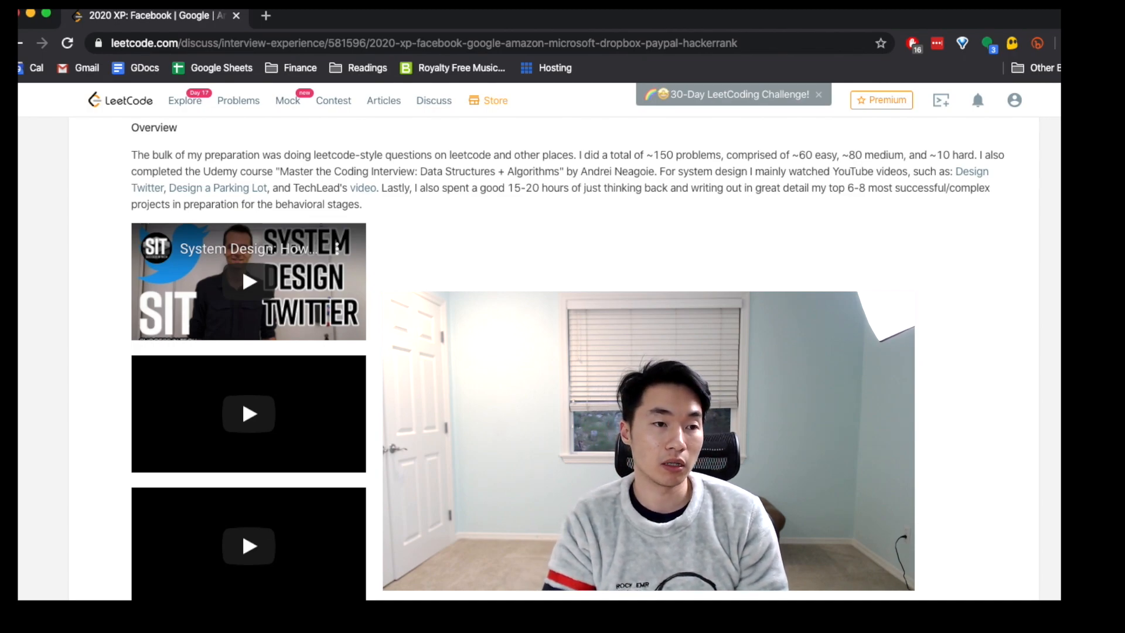
scroll(down, 3)
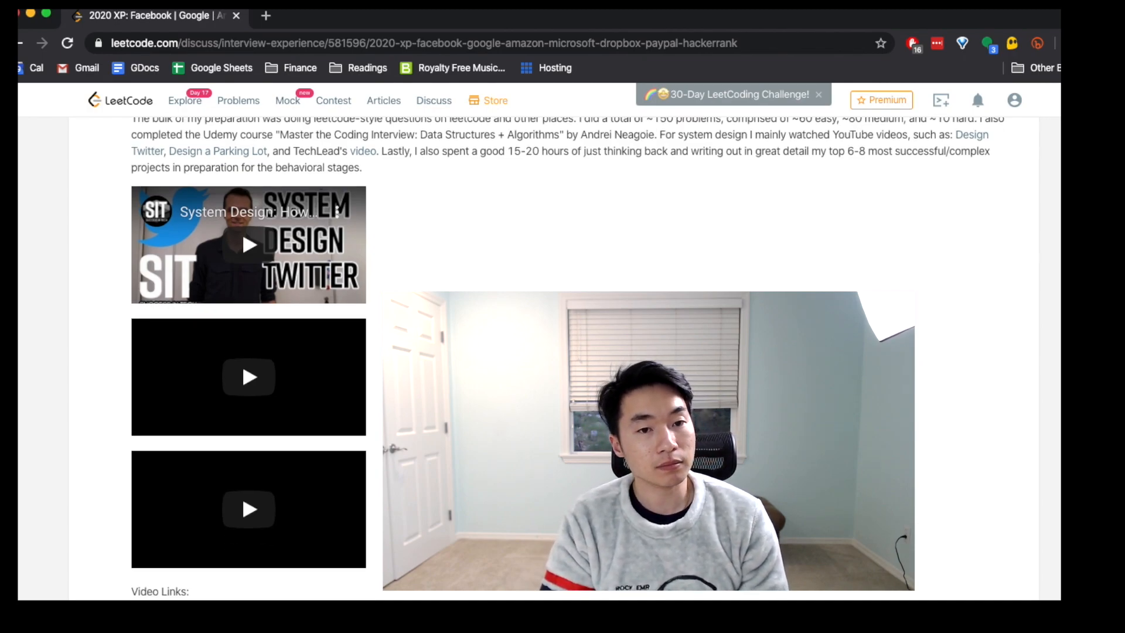
scroll(down, 3)
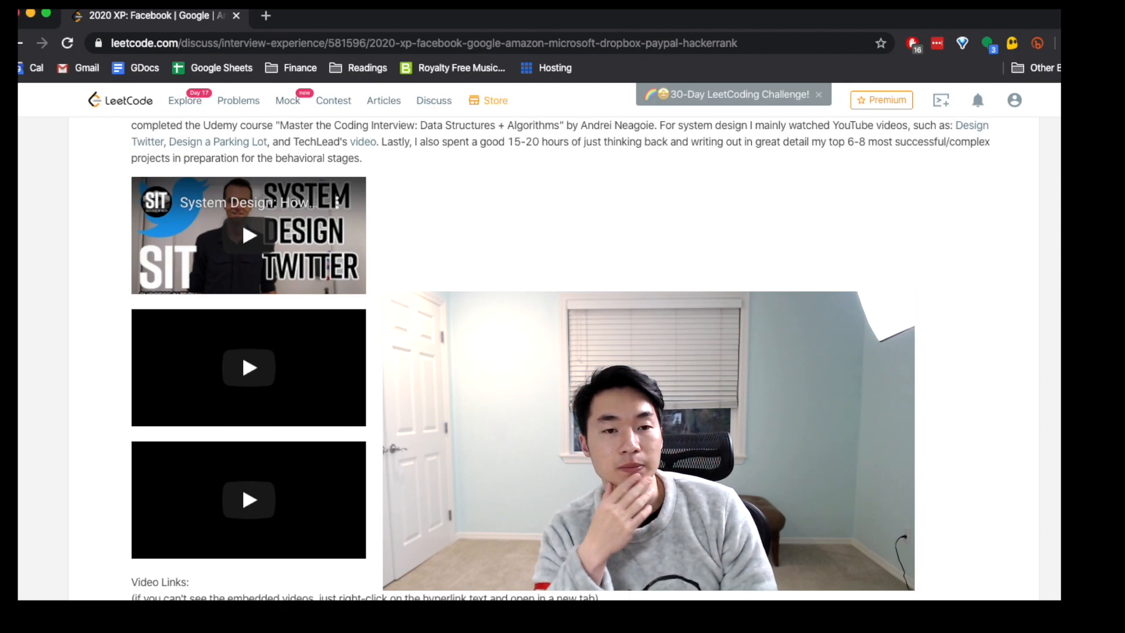
scroll(down, 3)
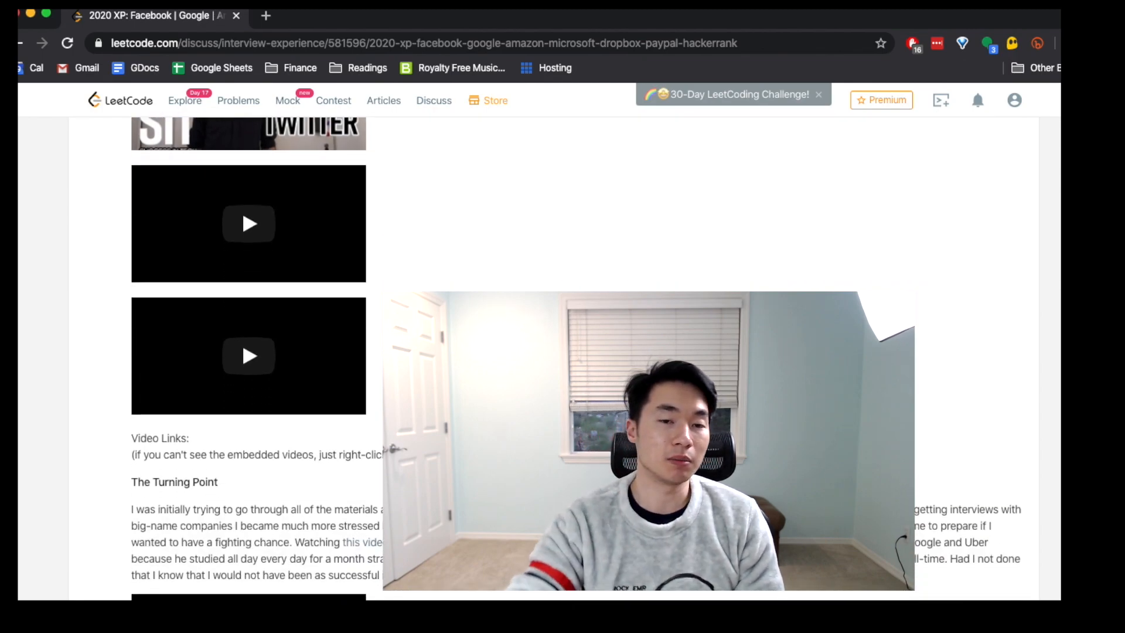
scroll(down, 3)
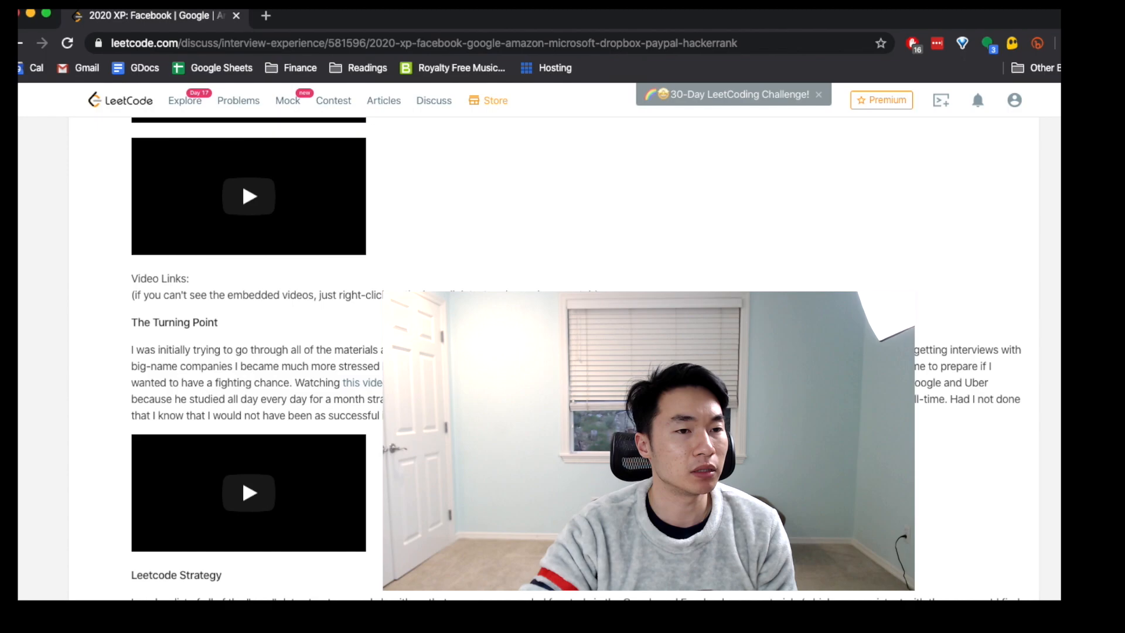
scroll(down, 3)
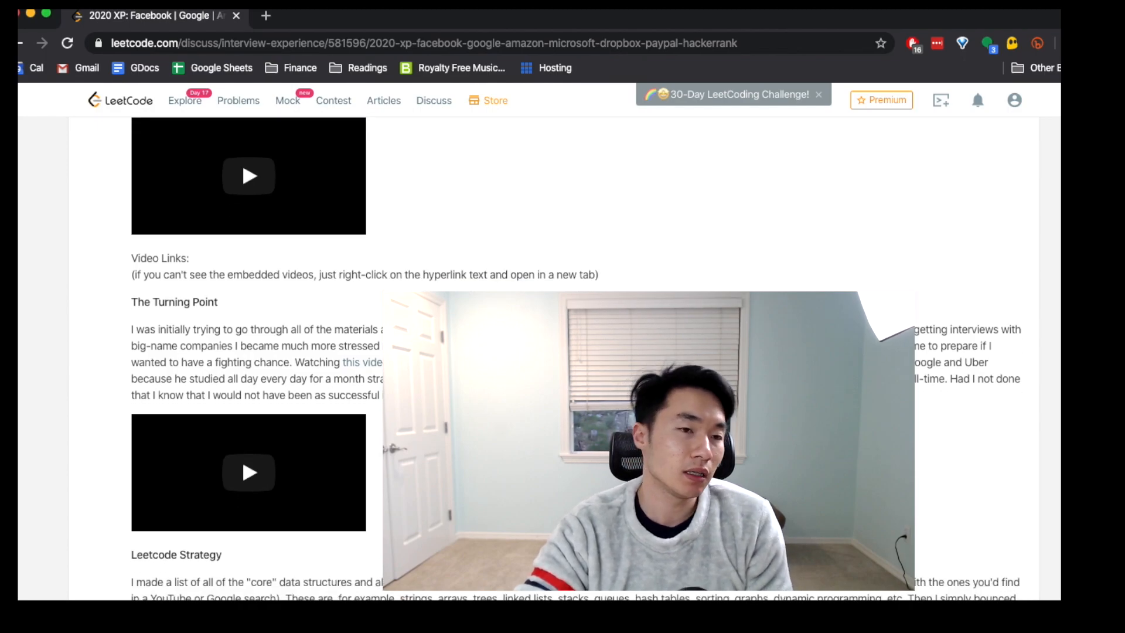
scroll(down, 3)
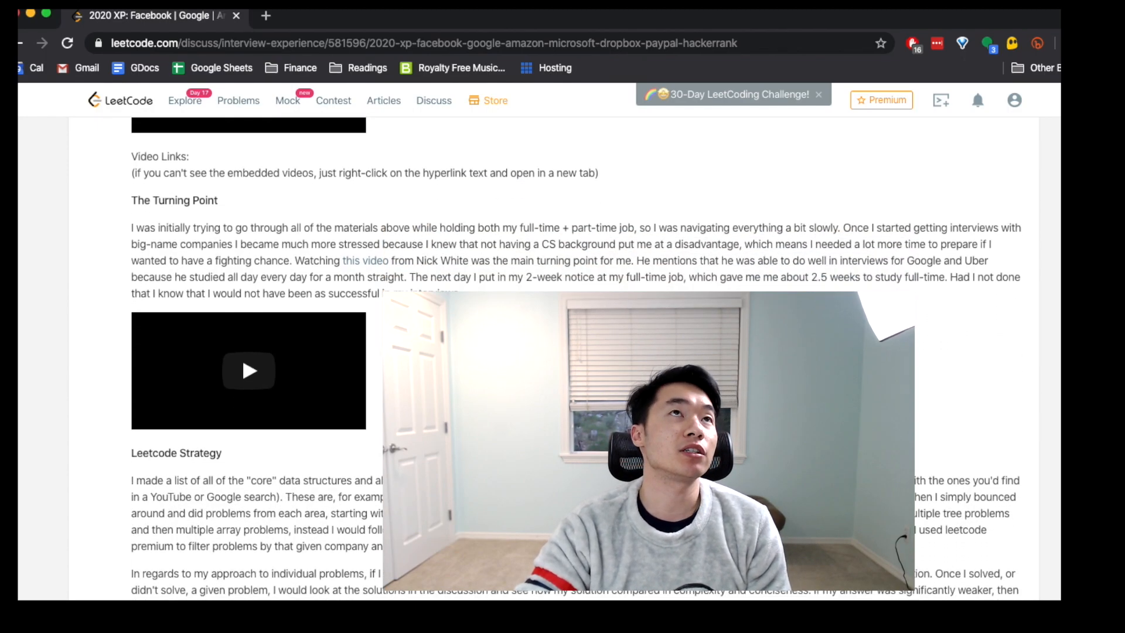
scroll(down, 3)
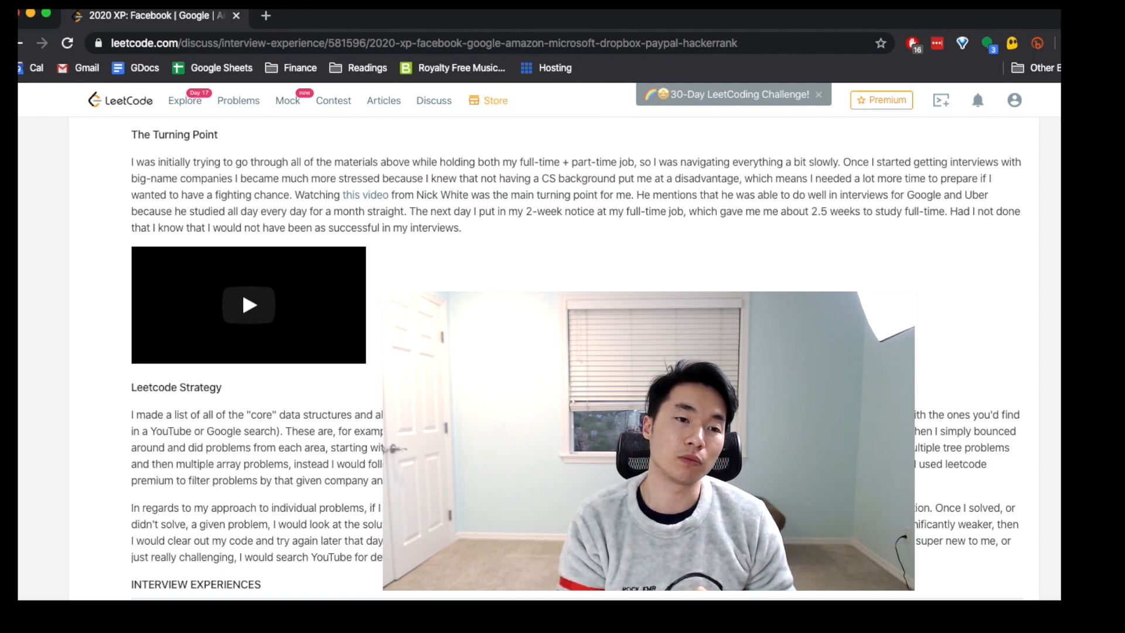
Scroll past The Turning Point to Leetcode Strategy and the Dropbox [REJECTED] entry
scroll(down, 3)
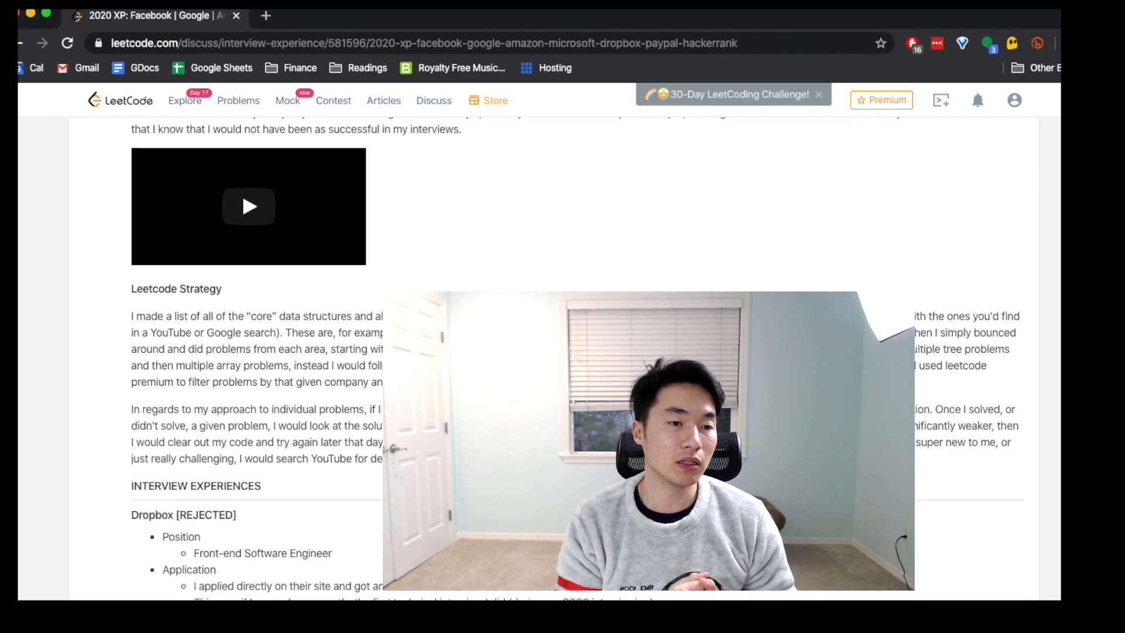
Show the Dropbox entry's position, application, recruiter call and phone screen overview
scroll(down, 3)
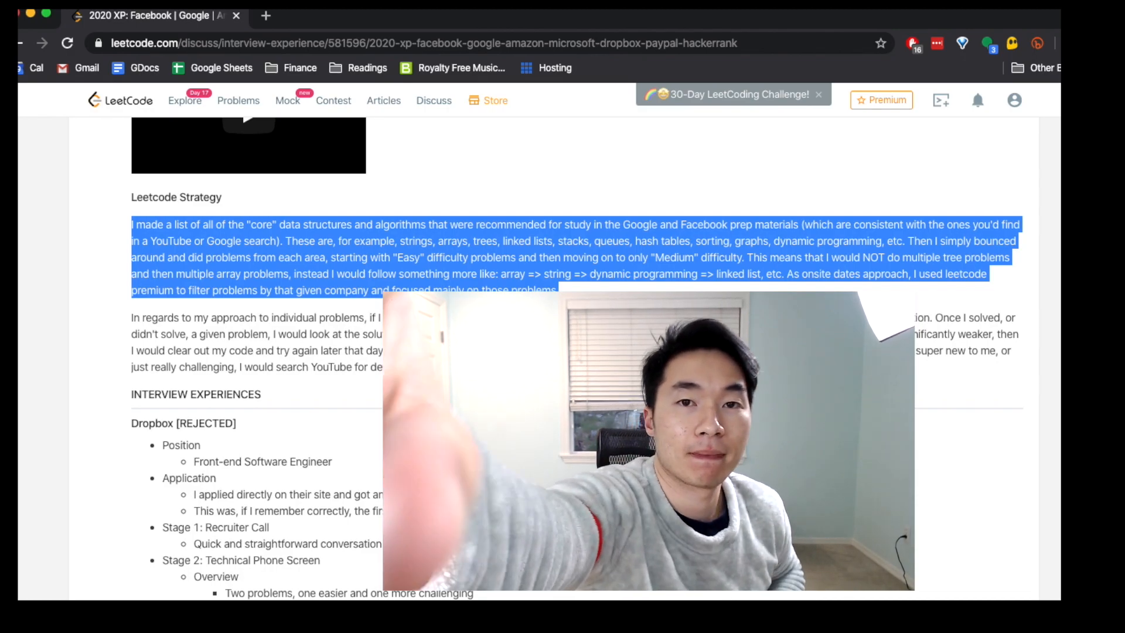
scroll(up, 3)
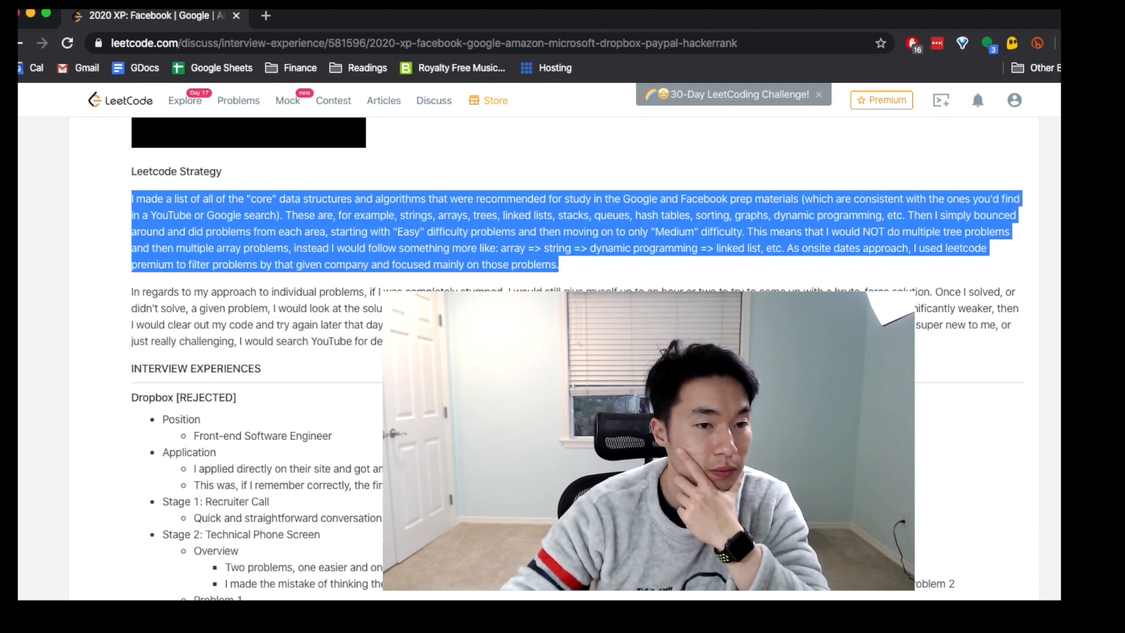
click(581, 283)
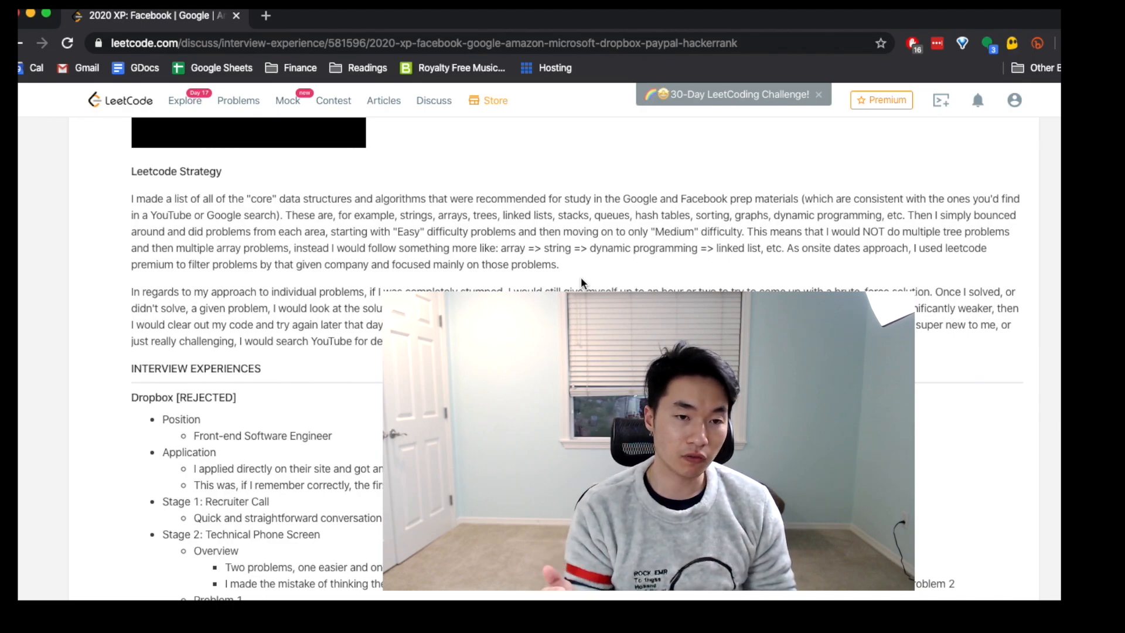
Scroll to both Dropbox phone-screen problems and the start of the interview result
scroll(down, 3)
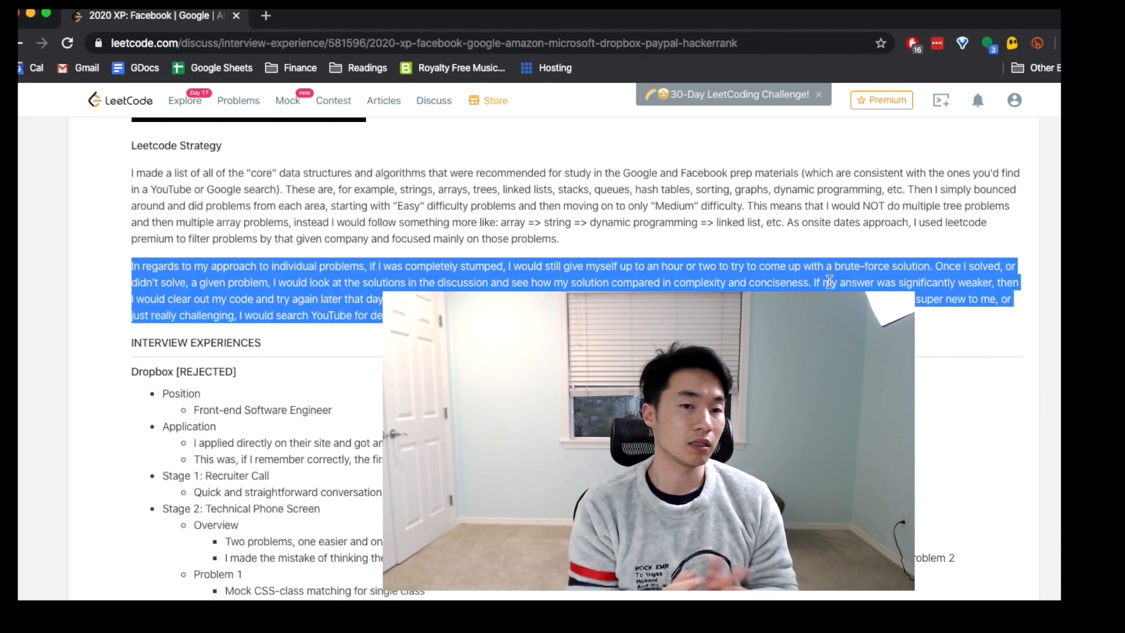
scroll(down, 3)
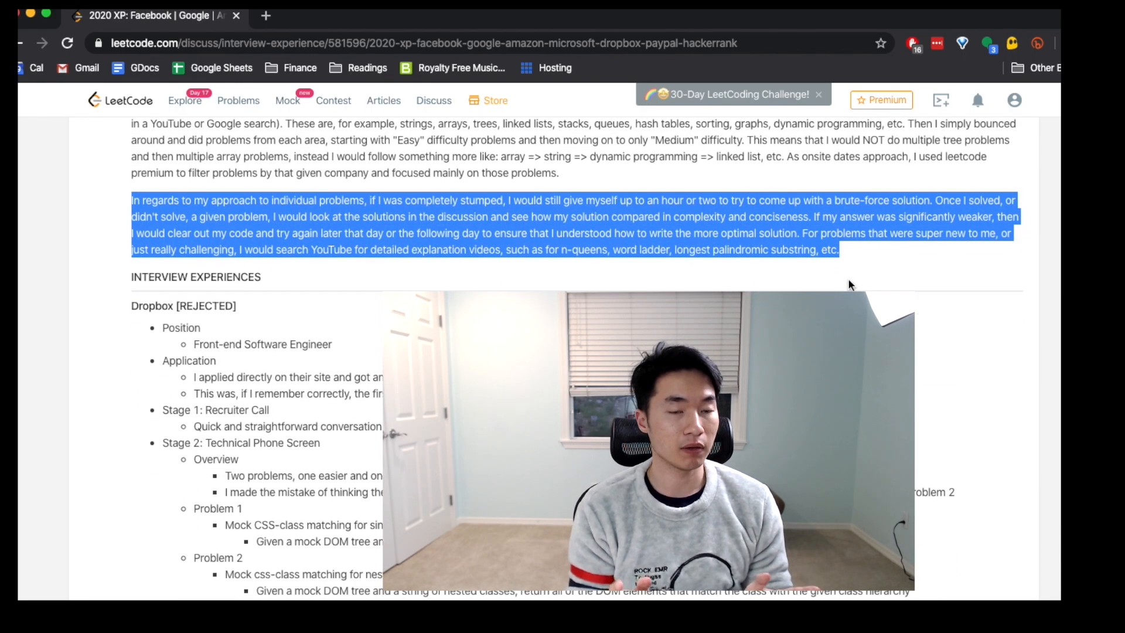
scroll(down, 3)
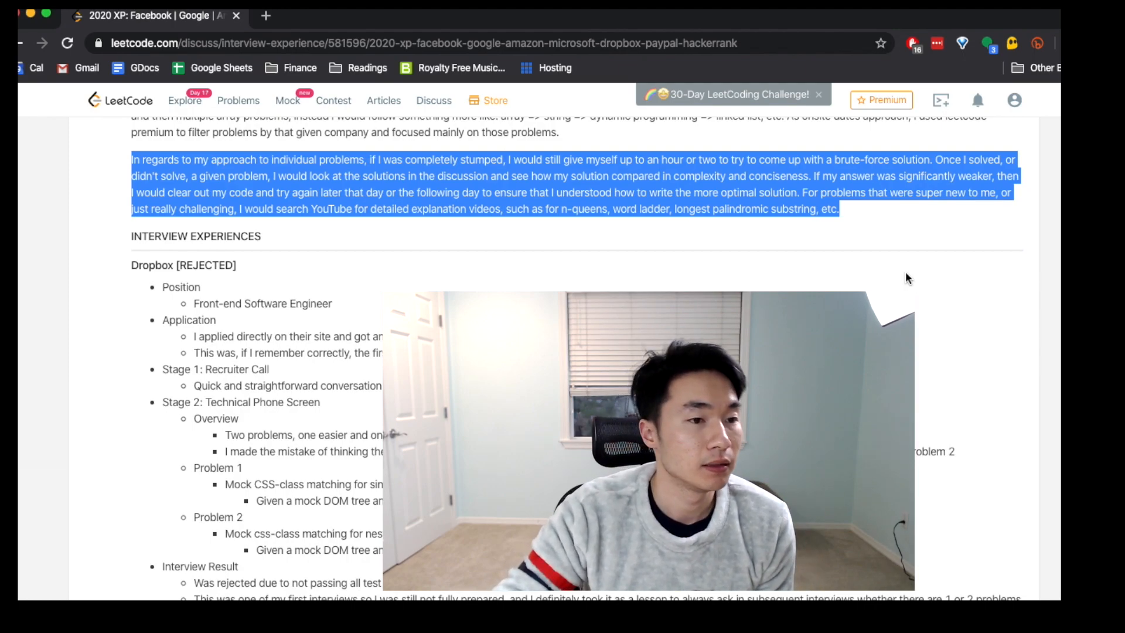
scroll(down, 3)
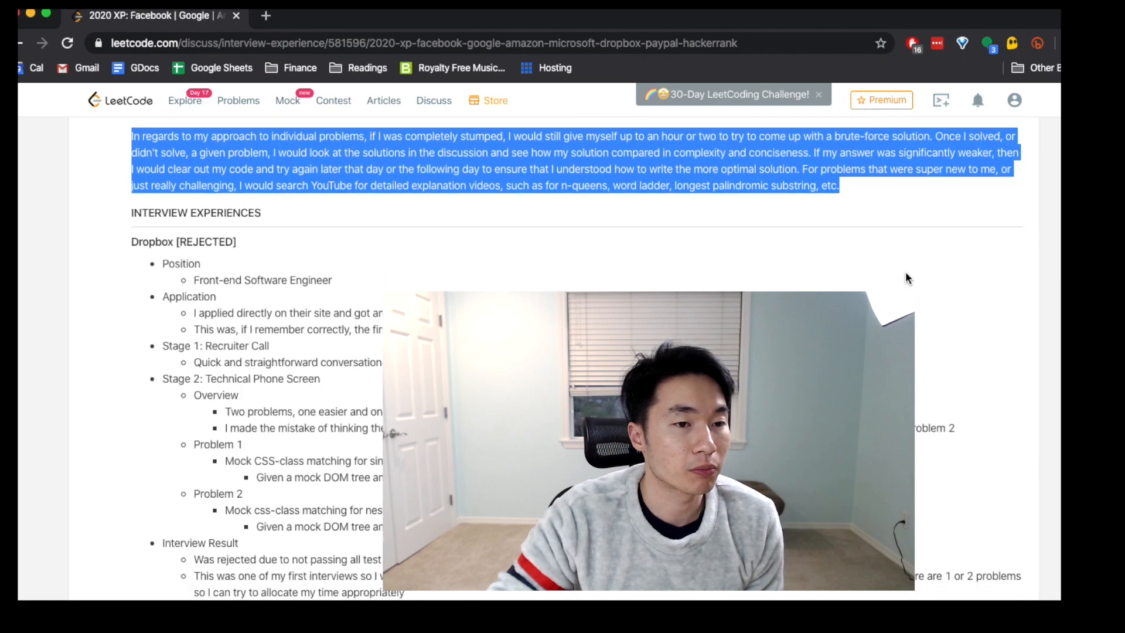
mouse_move(825, 185)
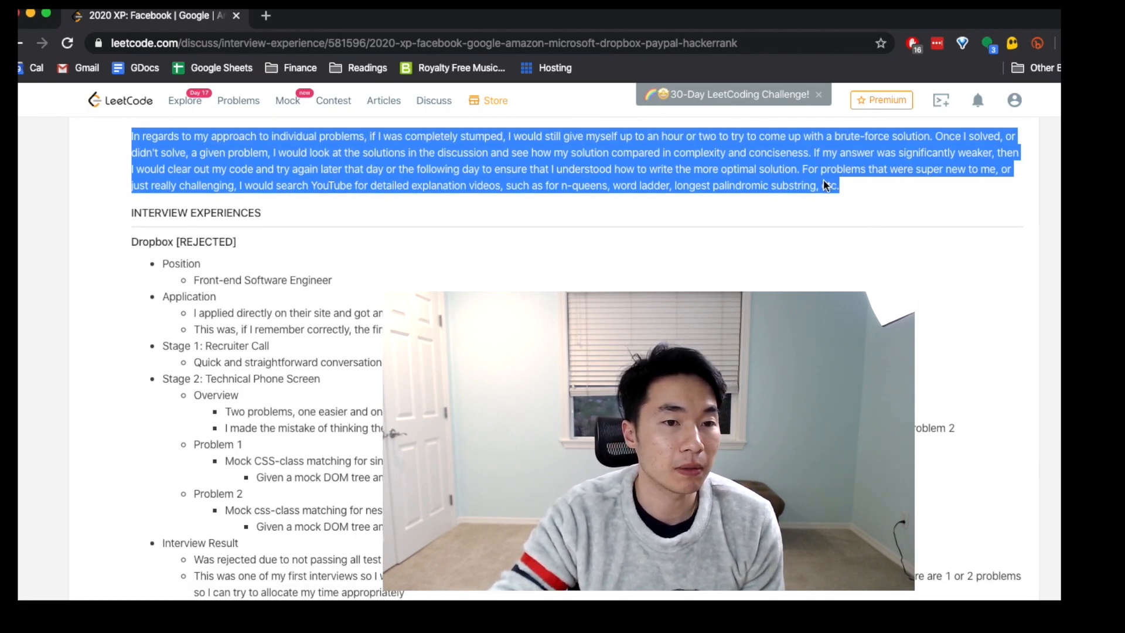
scroll(up, 3)
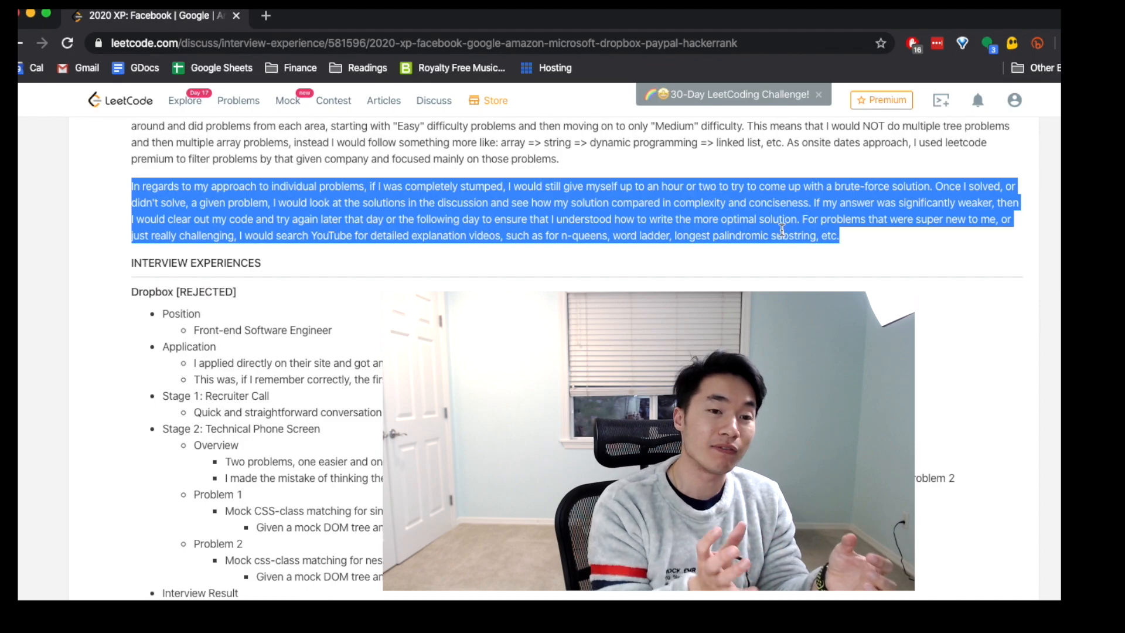
Return to the summary showing 'Total companies interviewed with: ~16'
scroll(down, 3)
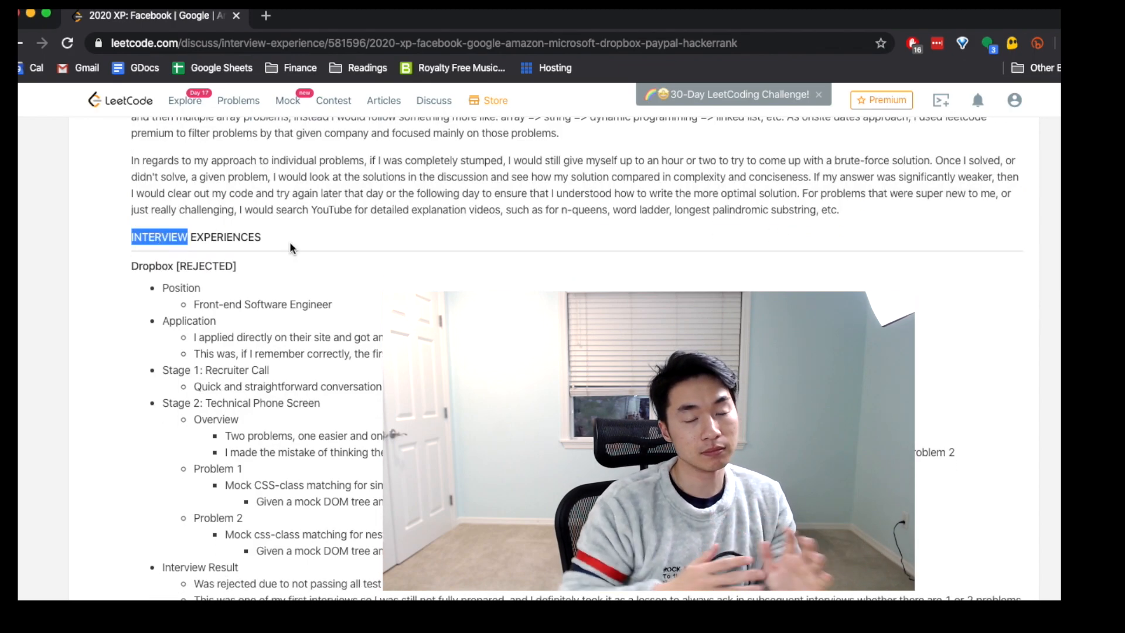
scroll(down, 3)
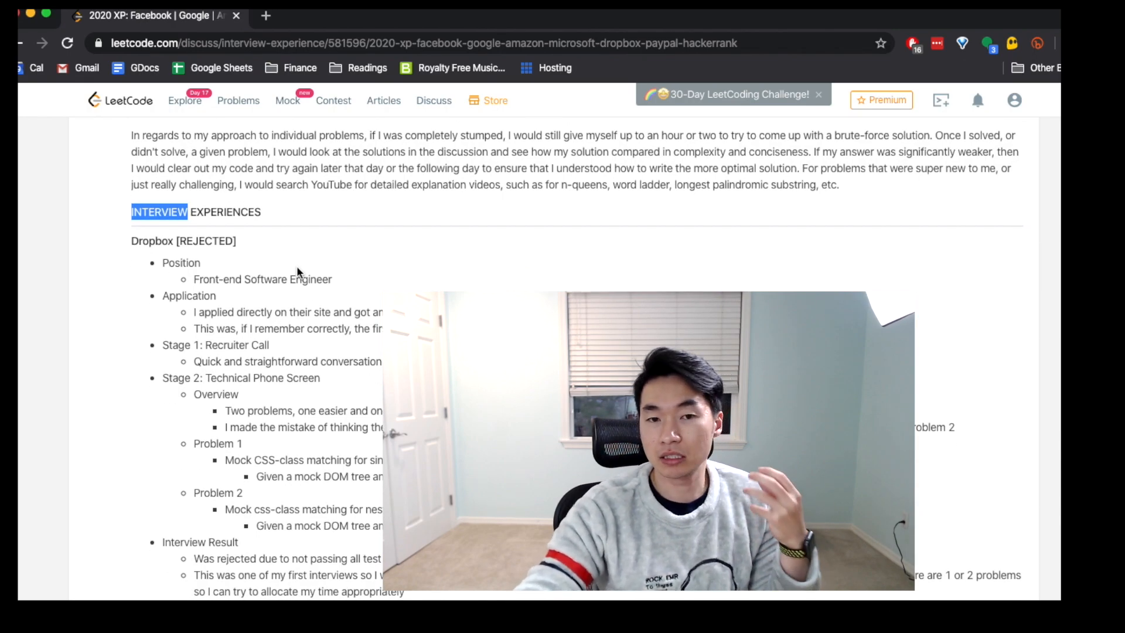
scroll(up, 3)
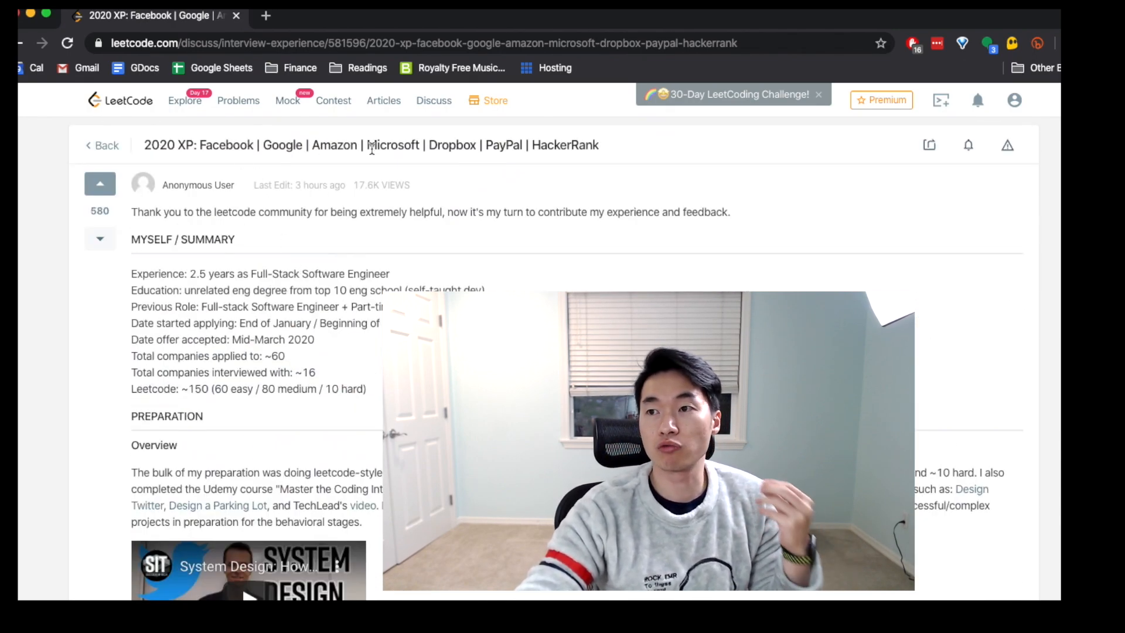
scroll(down, 3)
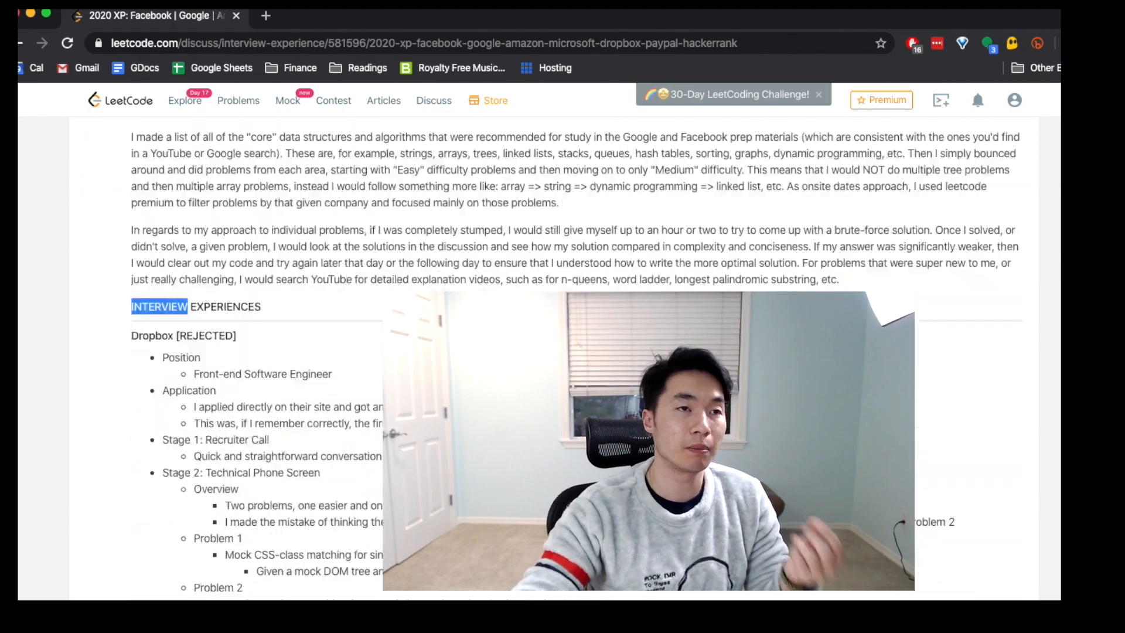
scroll(up, 3)
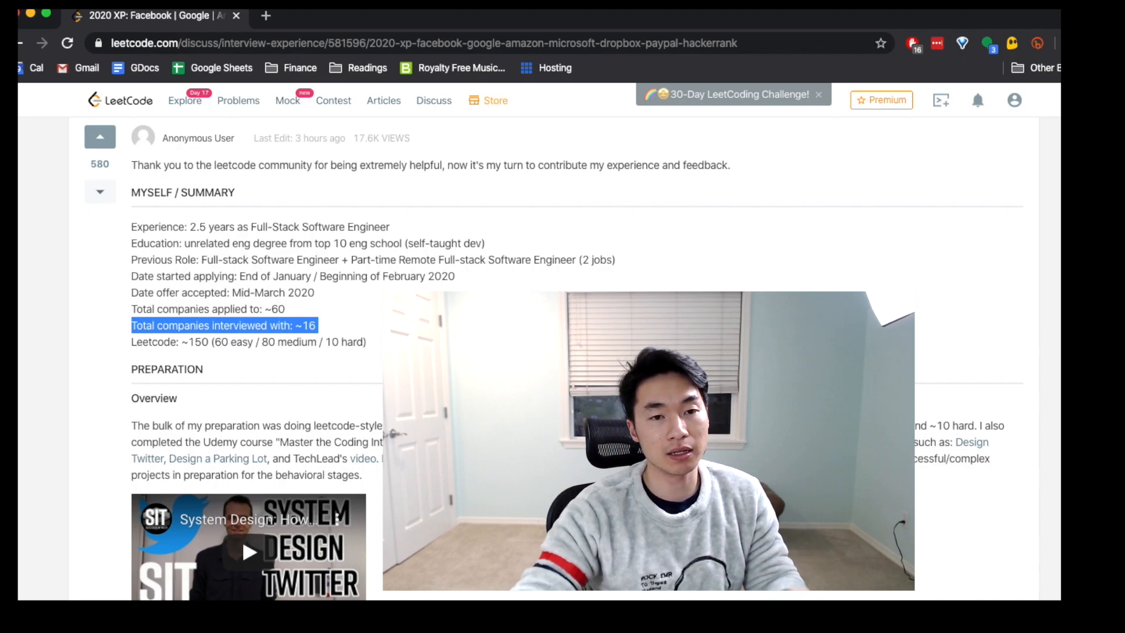
mouse_move(390, 211)
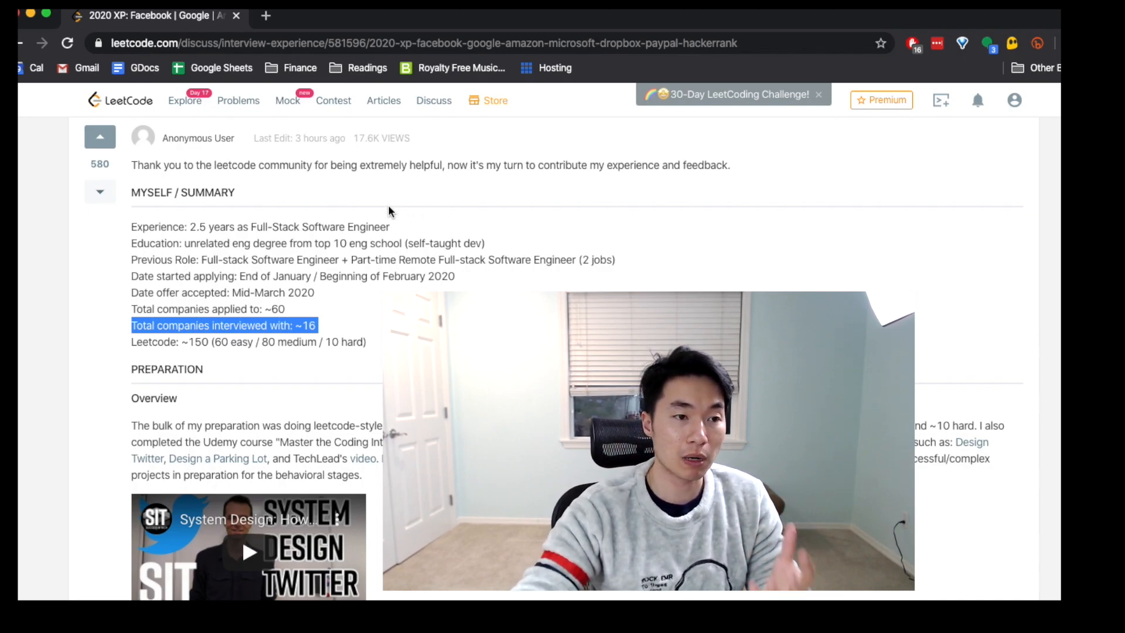
Scroll back to the Dropbox [REJECTED] entry, from Position through overall experience
scroll(up, 3)
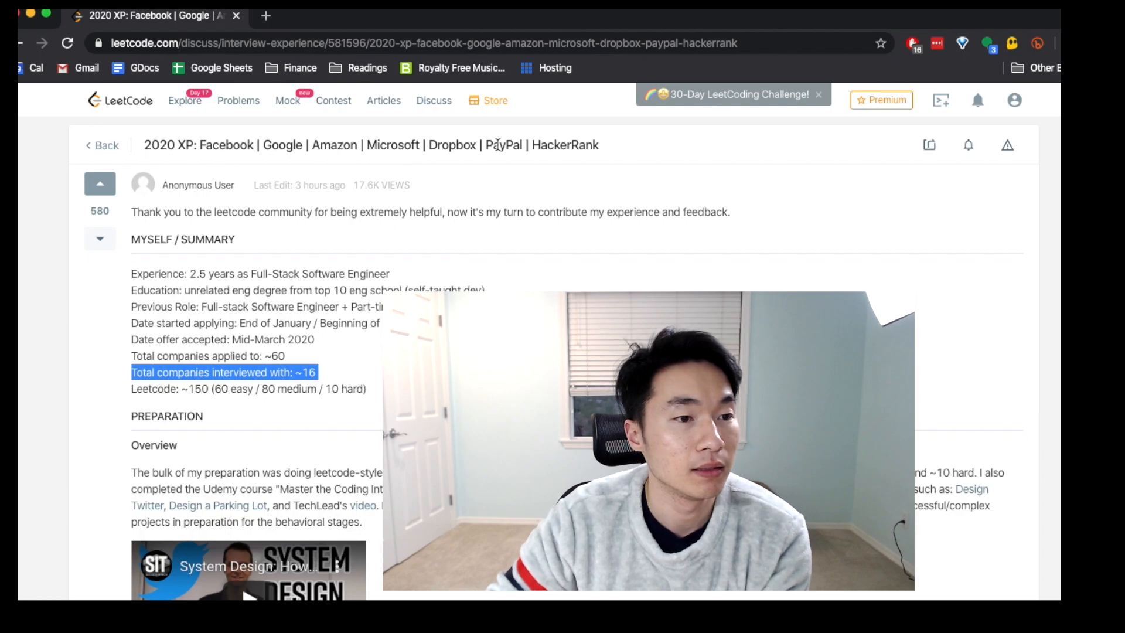
scroll(down, 3)
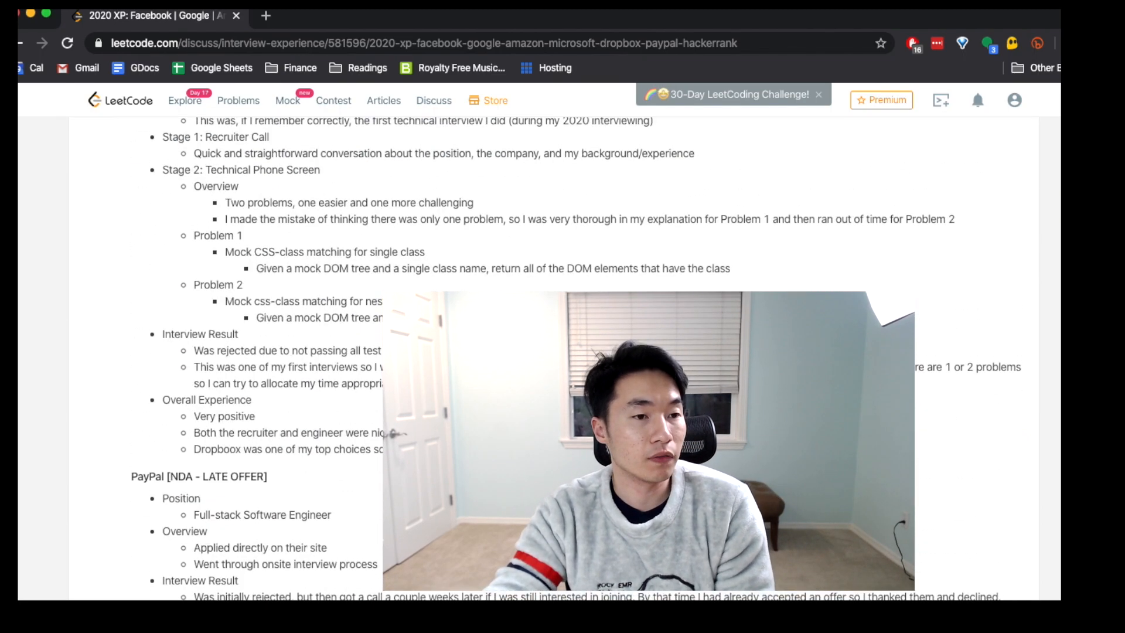
scroll(up, 3)
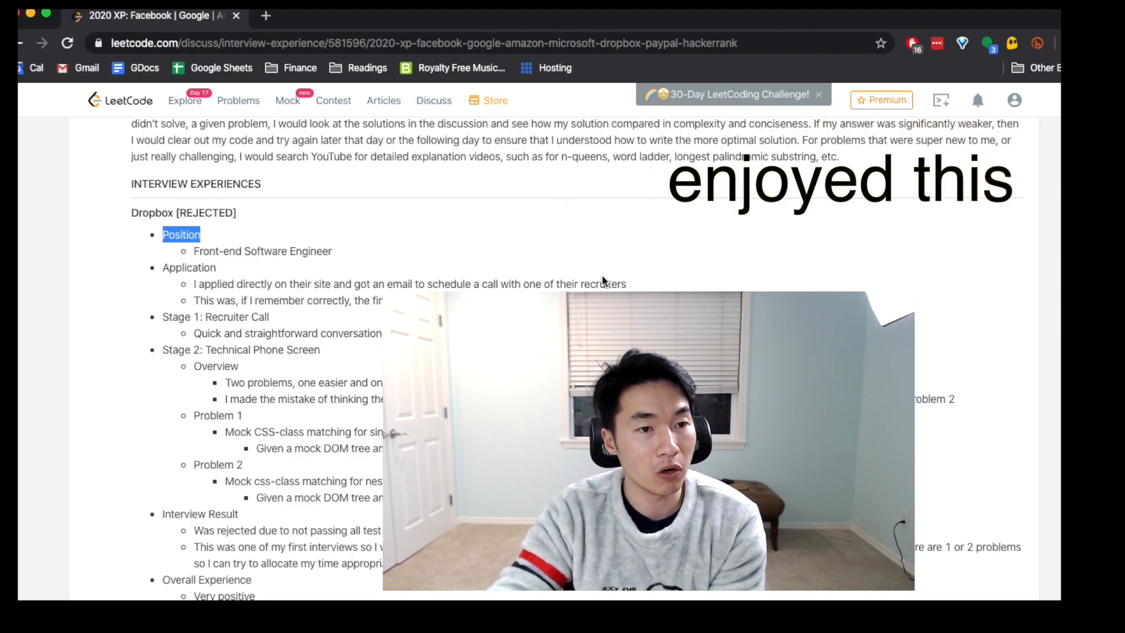
scroll(down, 3)
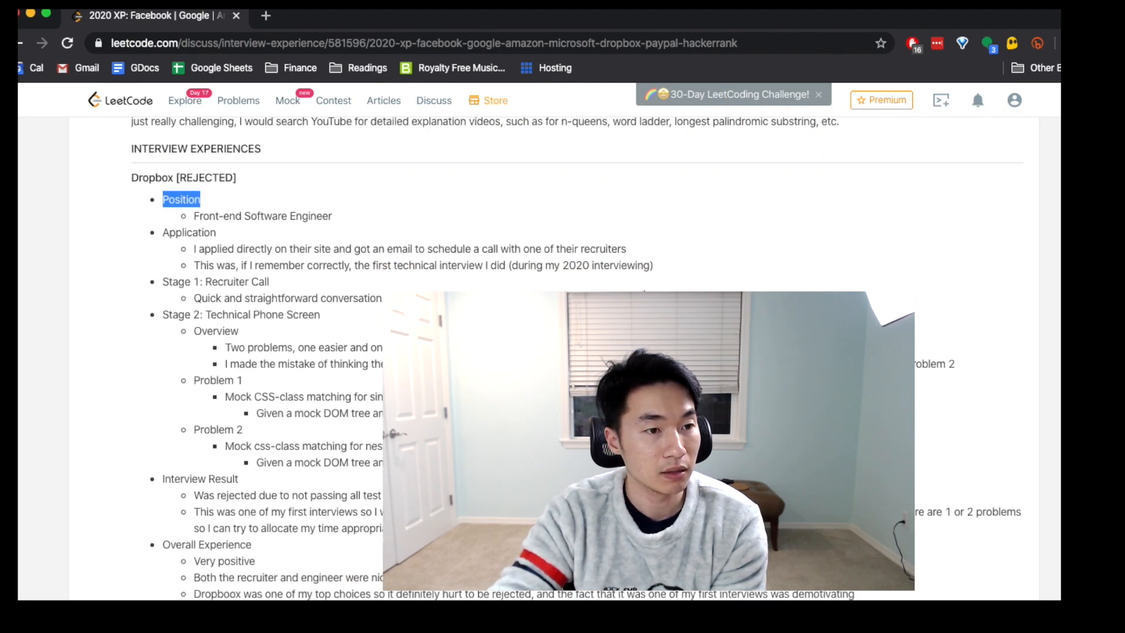